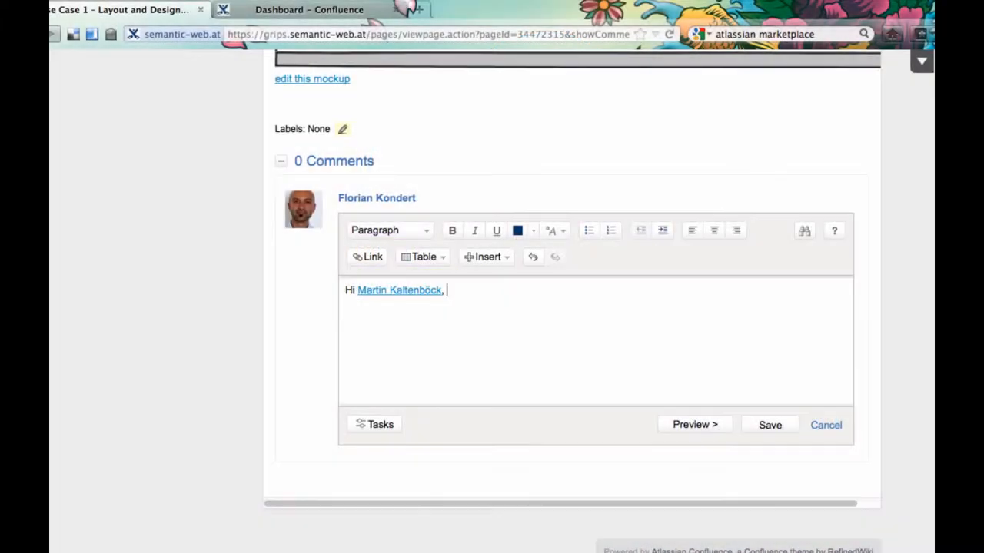
# - Finish the comment 'can you please check' and show the Add options on the Renewable Energy space home
pyautogui.write('can you please check')
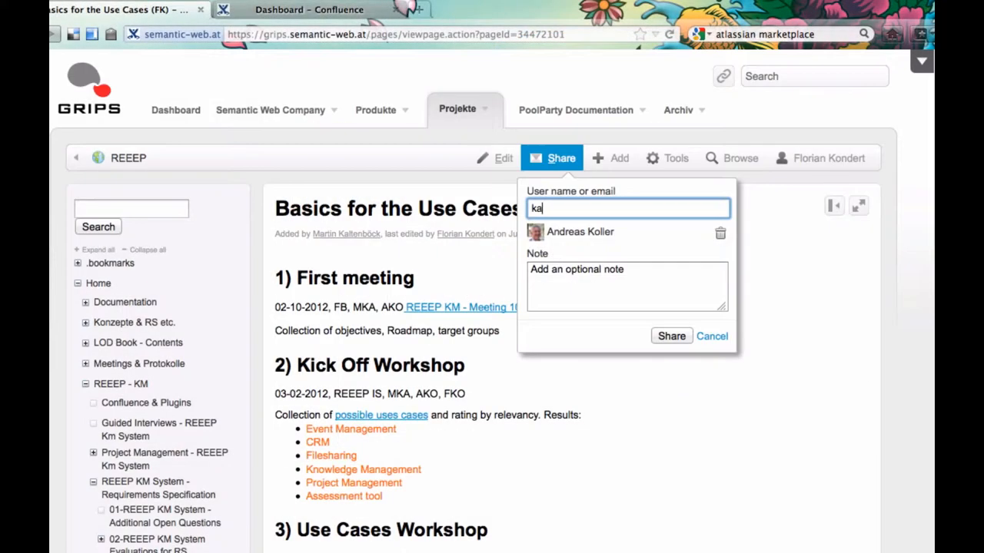
pyautogui.click(839, 120)
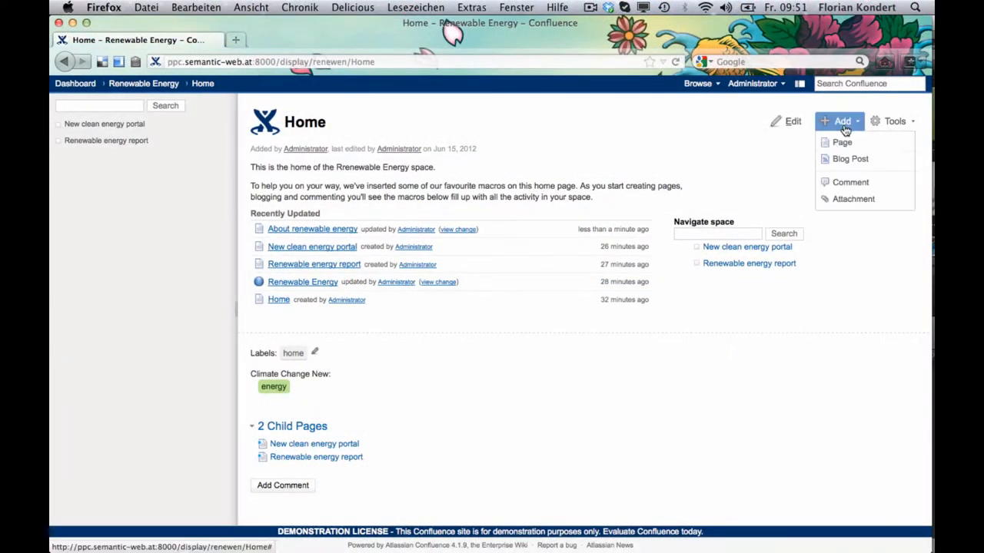
# - Create and save the page 'About renewable energy' with its article text in the space
pyautogui.click(839, 141)
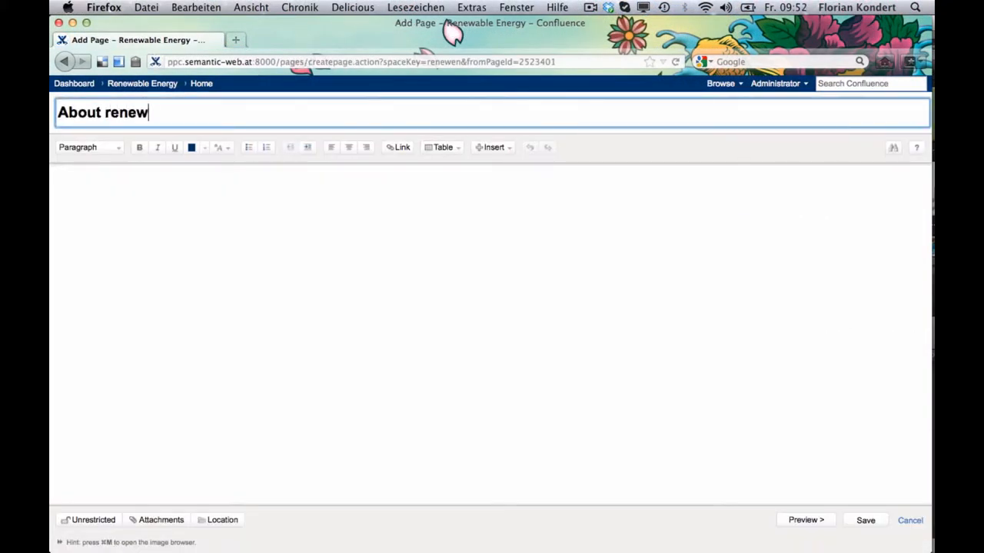
pyautogui.write('able energy')
pyautogui.click(490, 334)
pyautogui.write('What')
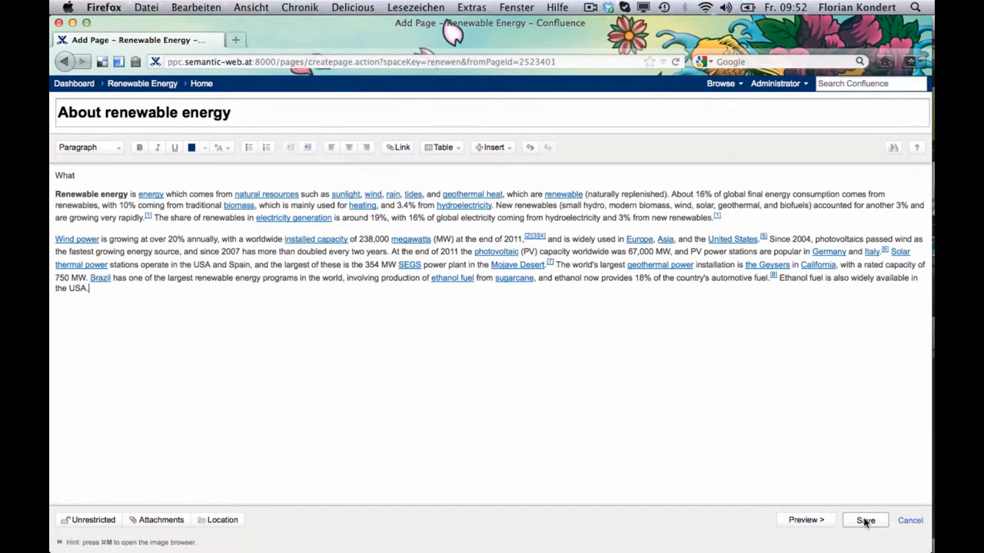
pyautogui.click(867, 519)
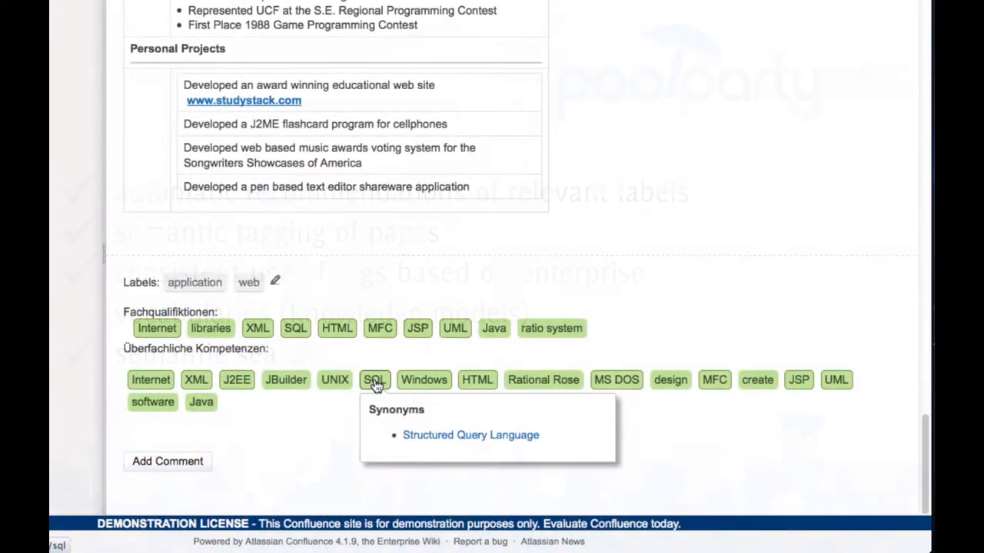
pyautogui.moveTo(424, 381)
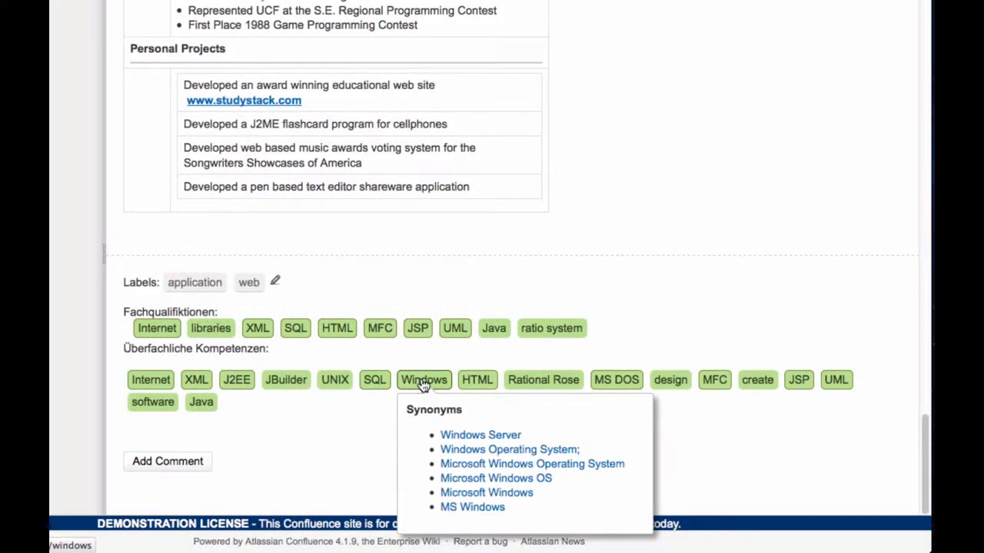
pyautogui.moveTo(476, 386)
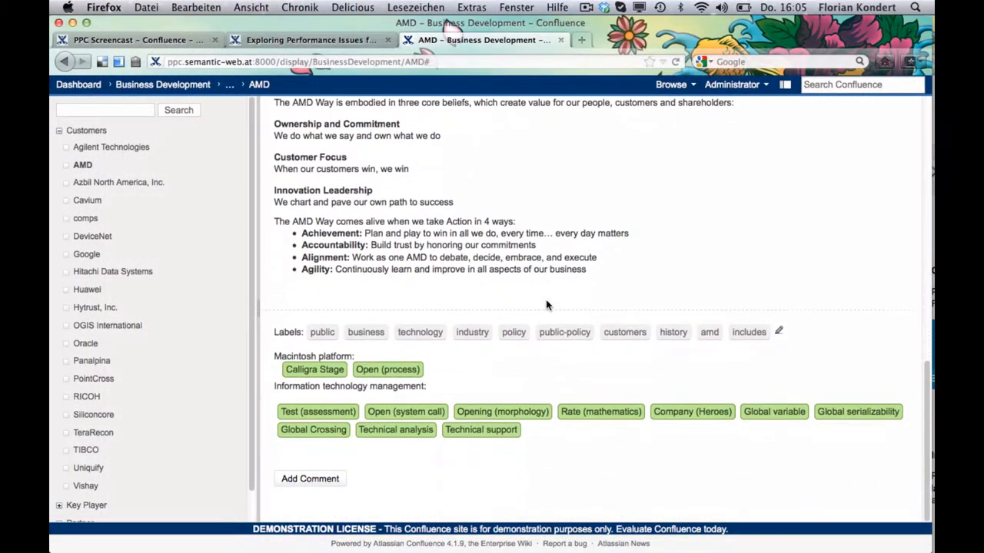
pyautogui.moveTo(778, 332)
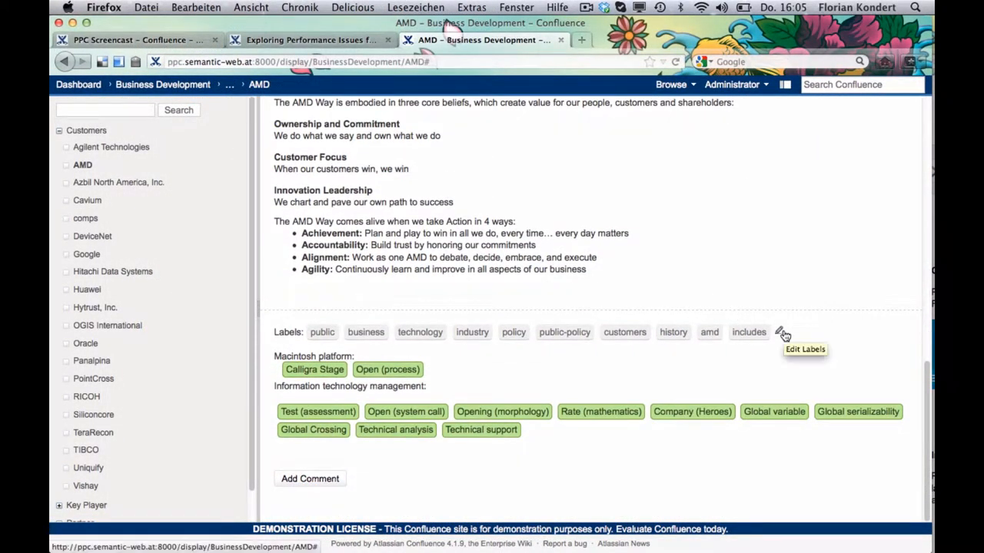
# - Label the AMD page with the 'CEO (Data General)' concept chosen from the CEO suggestions
pyautogui.click(777, 332)
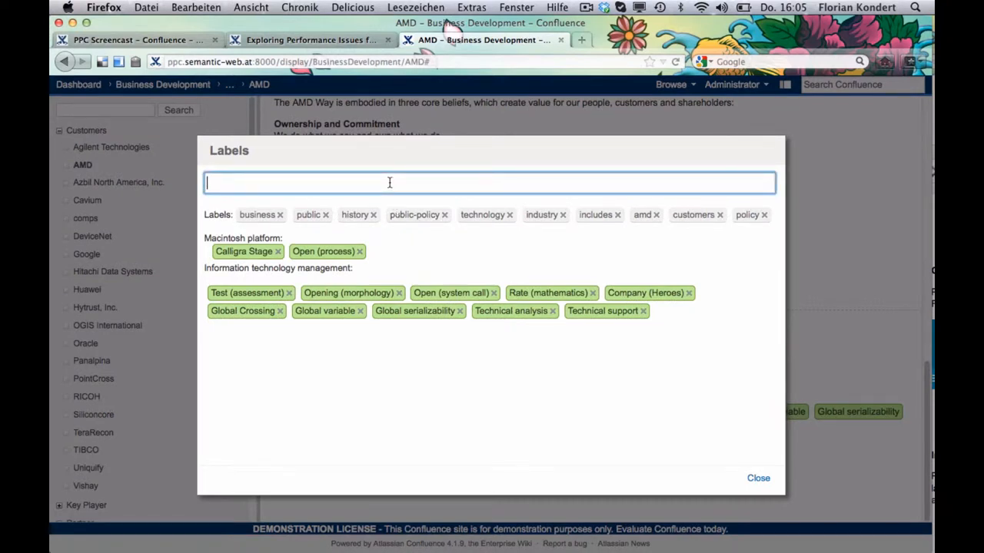
pyautogui.write('CEO')
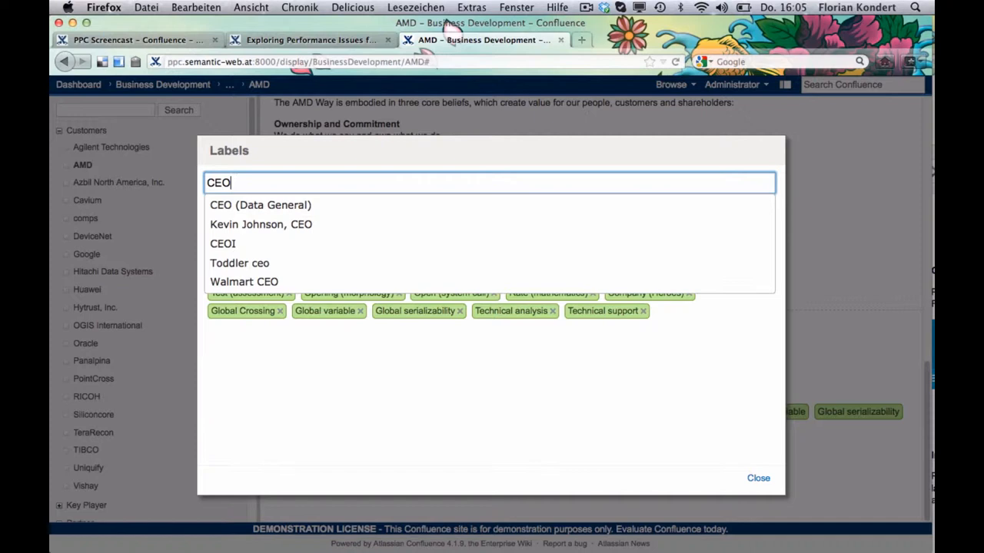
pyautogui.click(260, 204)
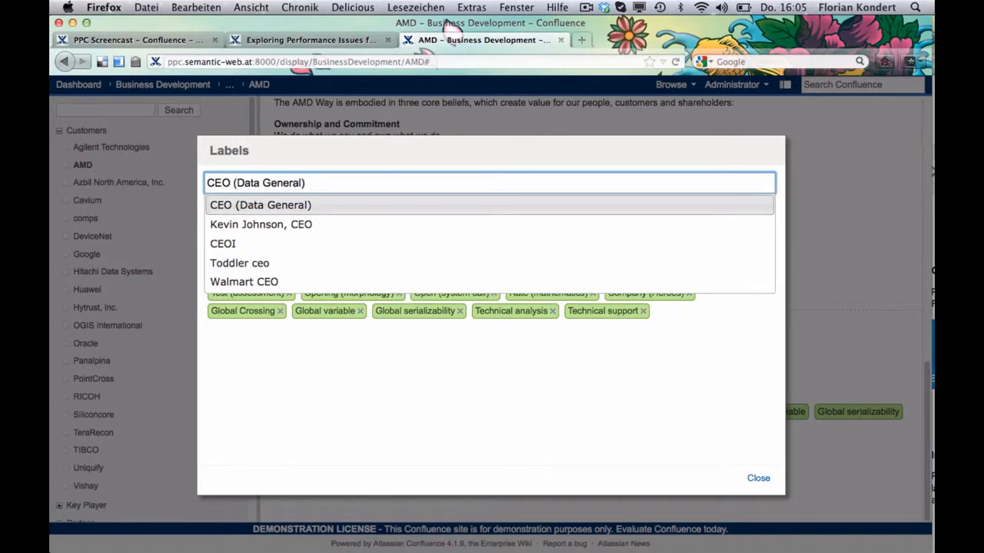
pyautogui.click(260, 204)
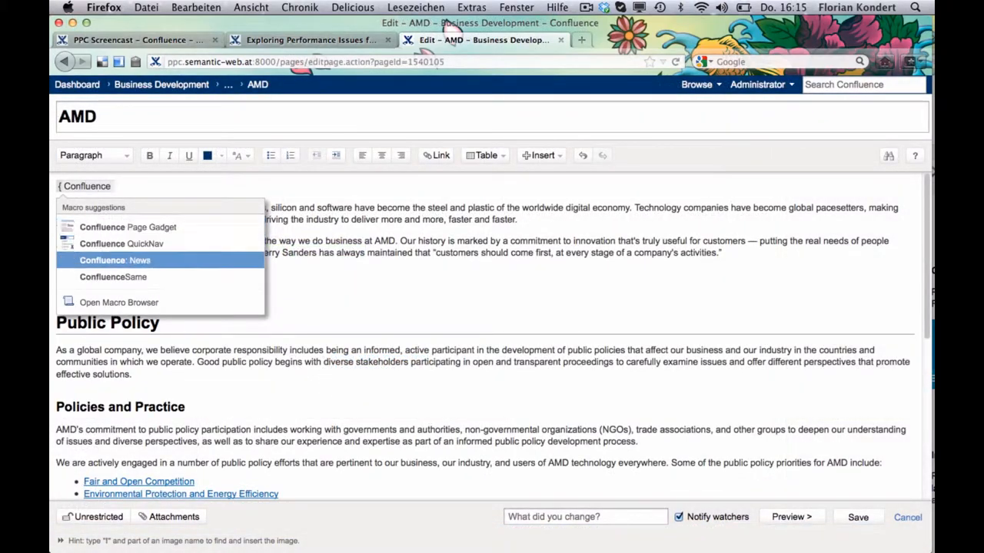
# - Insert the ConfluenceSame and WikipediaSame related-content macros into the AMD page draft
pyautogui.click(112, 277)
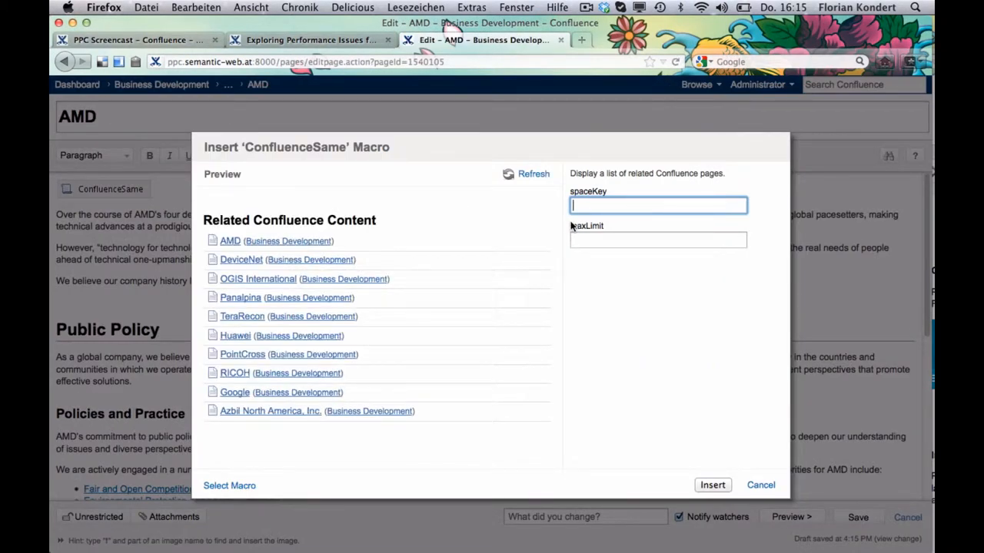
pyautogui.click(713, 485)
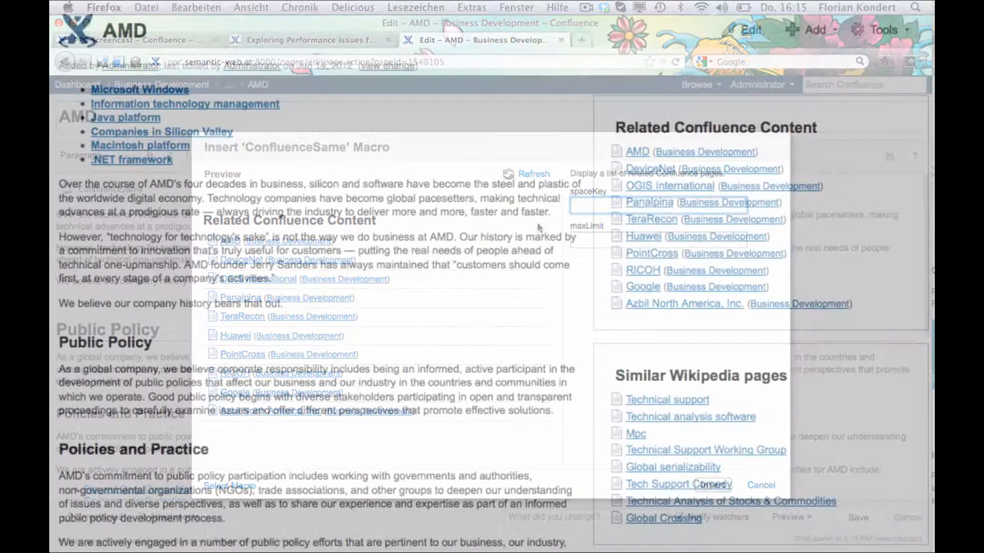
pyautogui.click(761, 485)
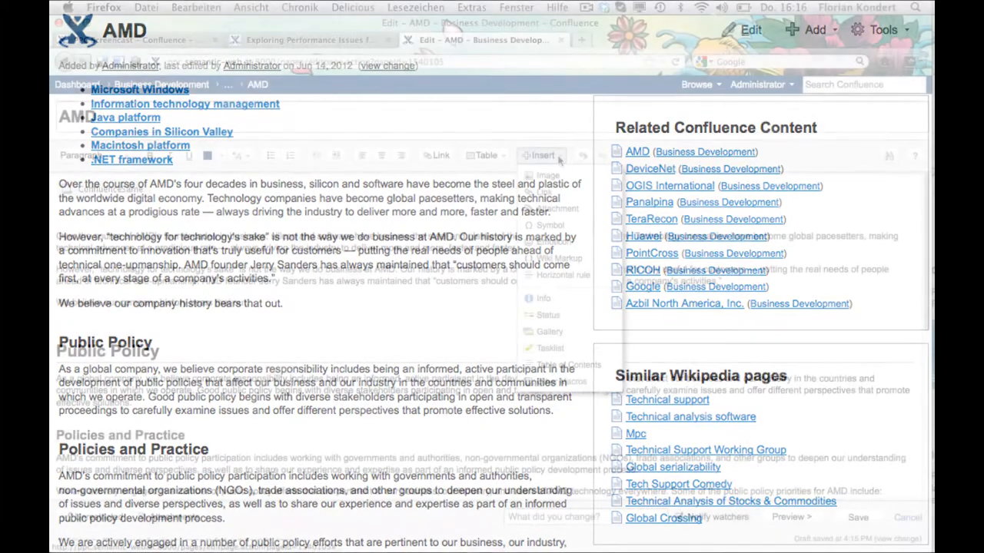
# - Add a Concepts macro listing related tagged pages from the full macro browser
pyautogui.click(541, 155)
pyautogui.write('Concep')
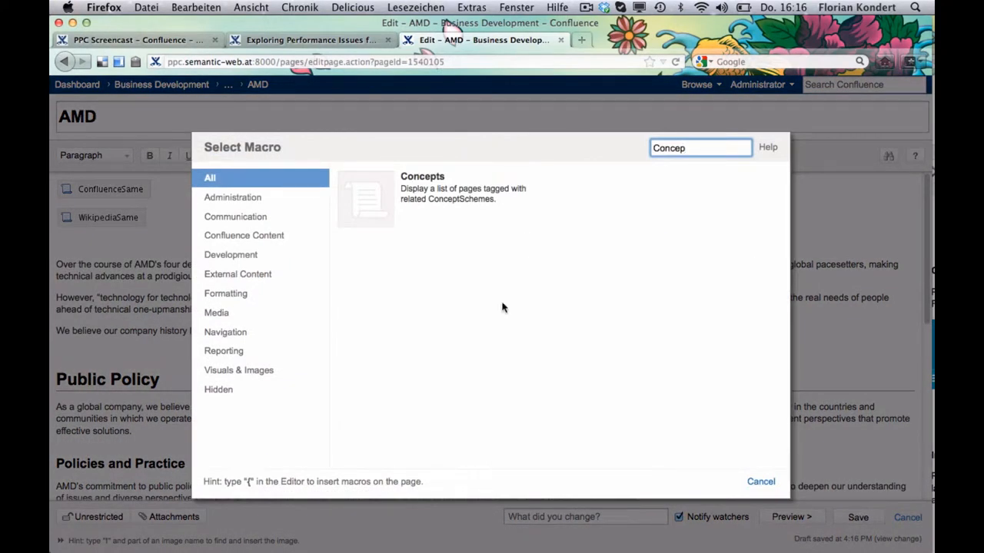
pyautogui.click(421, 187)
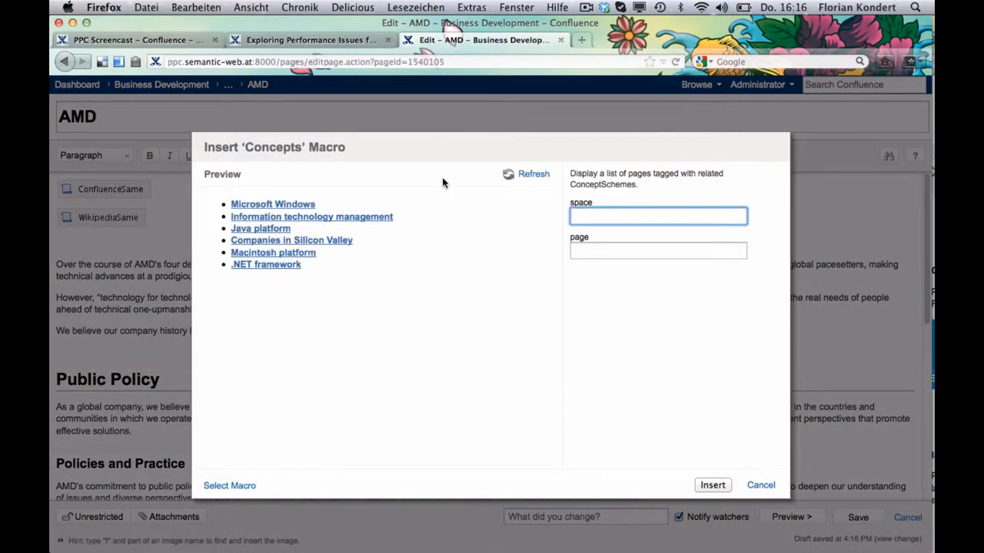
pyautogui.moveTo(630, 418)
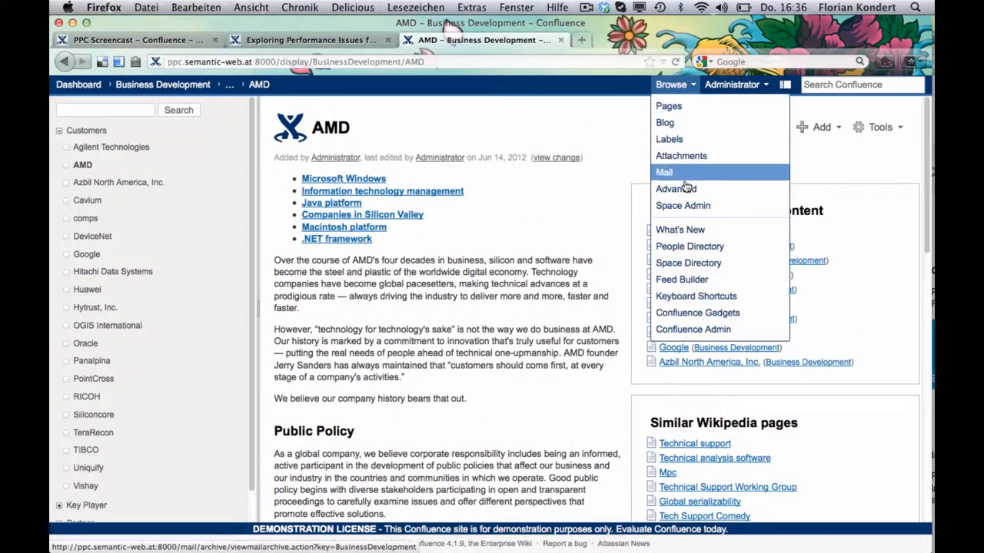
# - Review the Business Development space's Power Tagging settings, keeping Software Platforms as project and testing the concept threshold
pyautogui.click(683, 206)
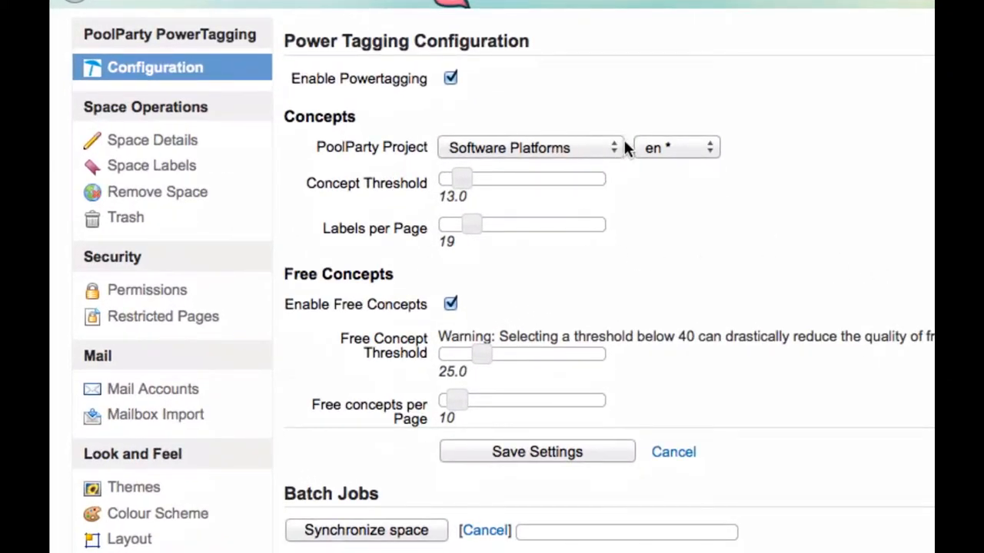
pyautogui.click(529, 147)
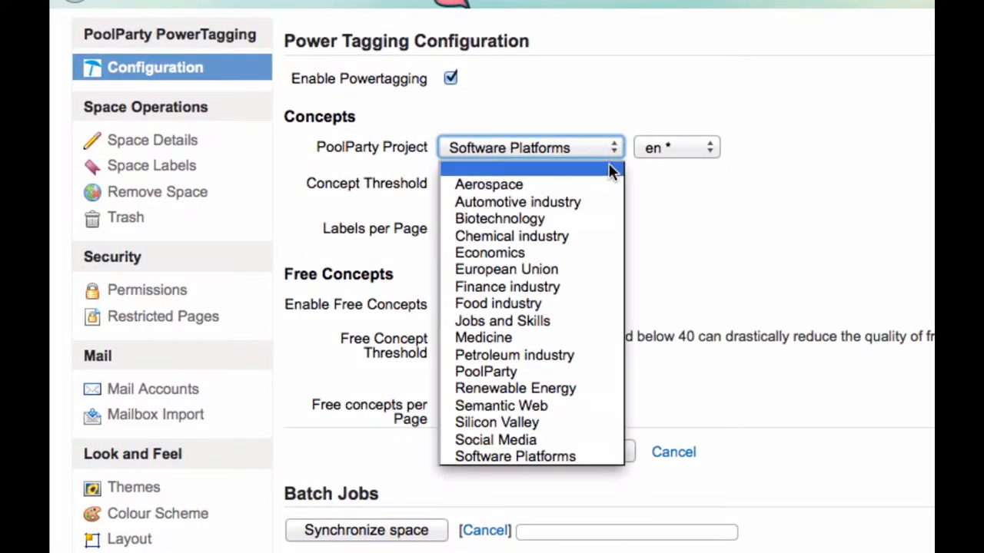
pyautogui.click(514, 456)
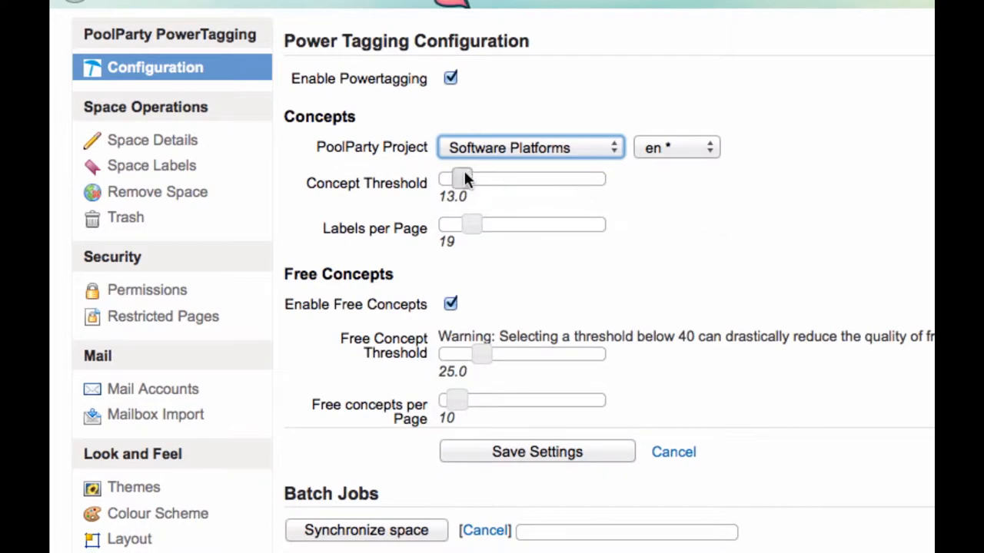
pyautogui.moveTo(448, 178); pyautogui.dragTo(501, 179)
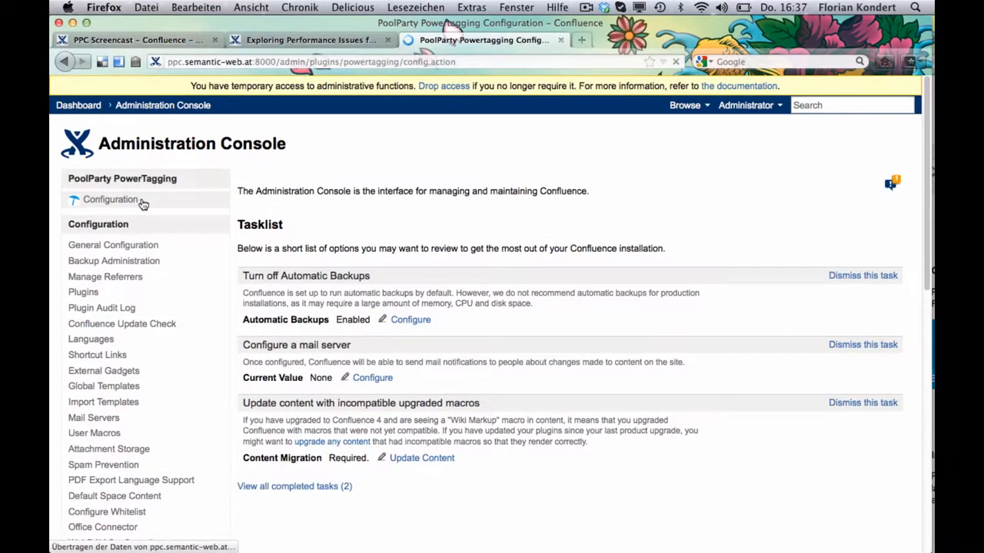
# - Show the global Power Tagging configuration with server URL, key and projects, nudging the standard threshold
pyautogui.click(110, 200)
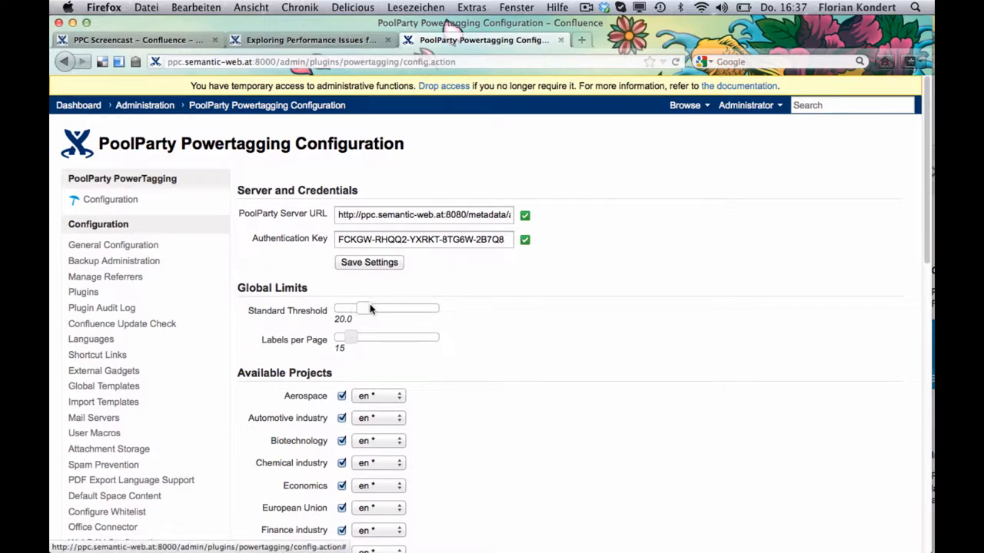
pyautogui.moveTo(362, 307); pyautogui.dragTo(362, 307)
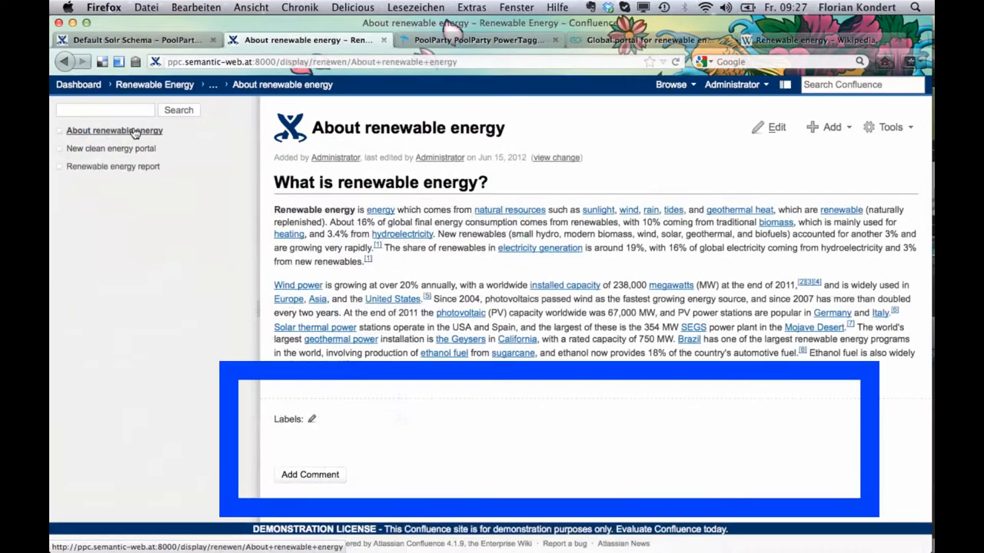
# - Enable Power Tagging for the Renewable Energy space with the Renewable Energy project and a 20.0 concept threshold
pyautogui.click(114, 166)
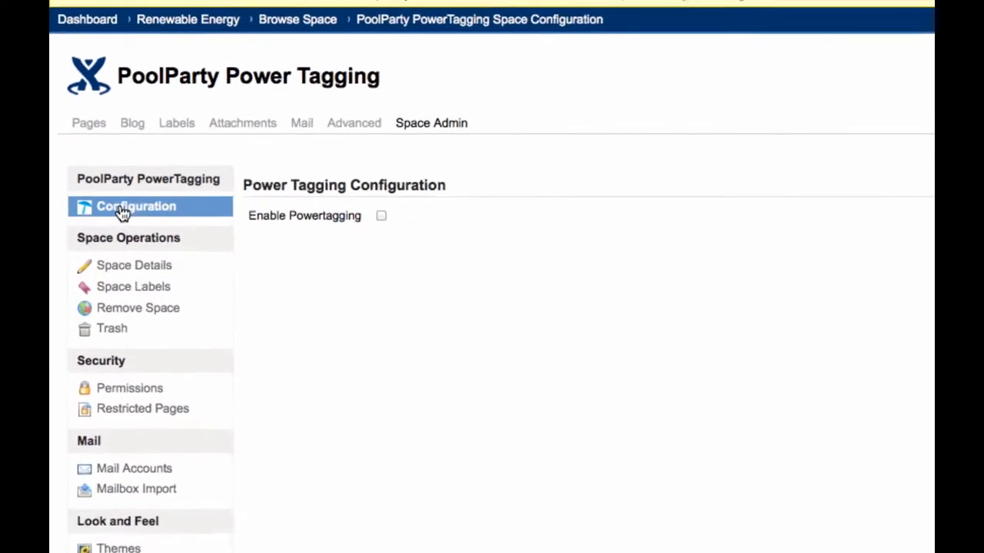
pyautogui.click(381, 215)
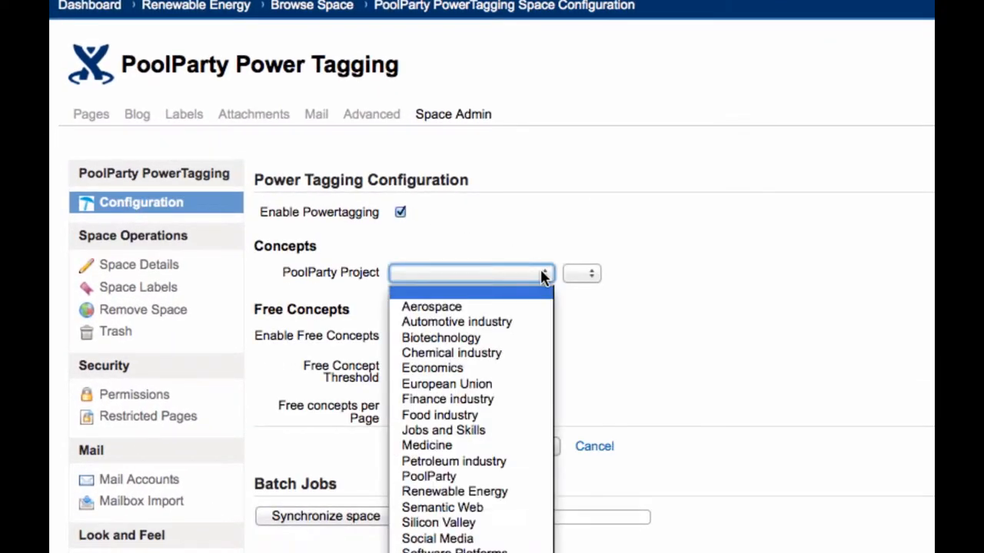
pyautogui.click(454, 491)
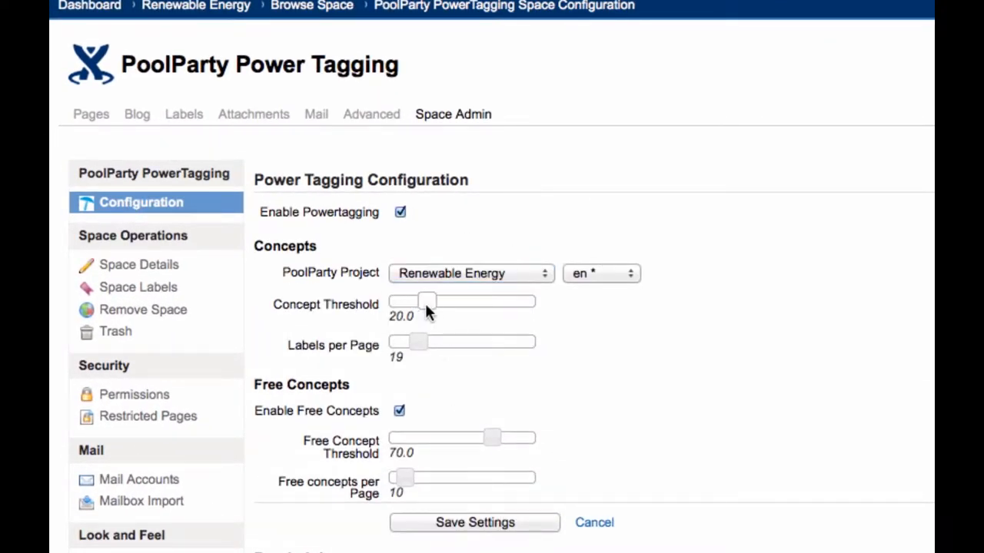
pyautogui.moveTo(427, 300); pyautogui.dragTo(434, 300)
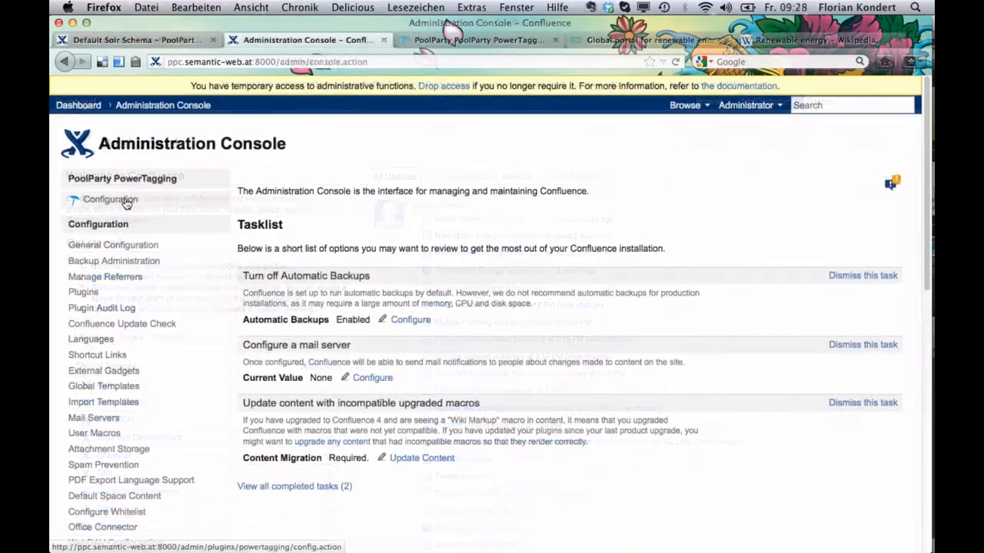
# - Run the batch Index job for the Renewable Energy space from the global configuration
pyautogui.click(111, 198)
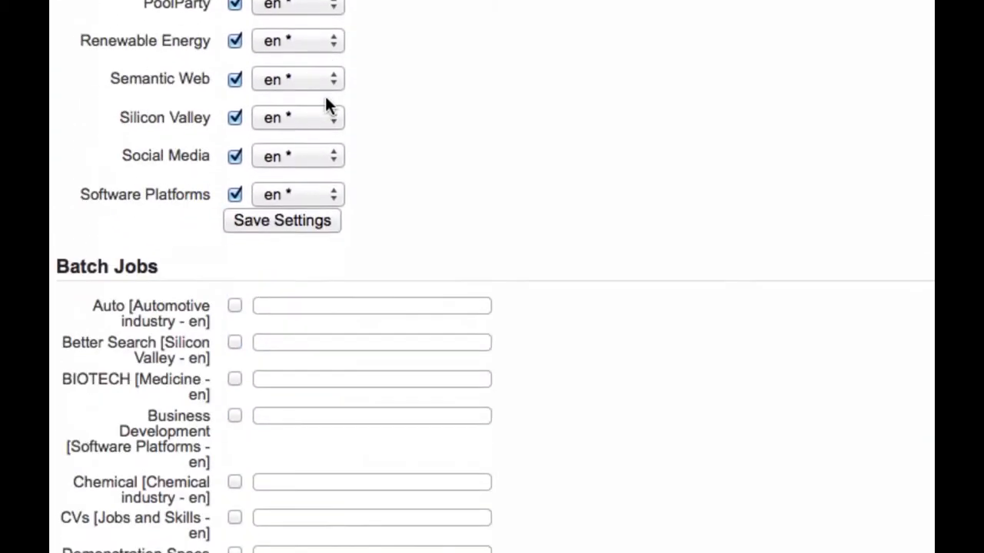
pyautogui.scroll(-3)
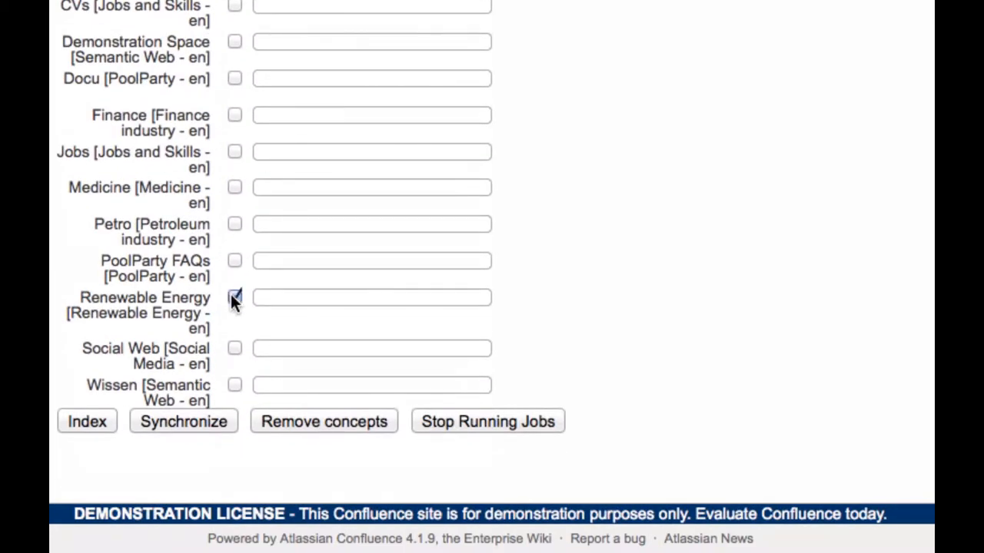
pyautogui.click(234, 297)
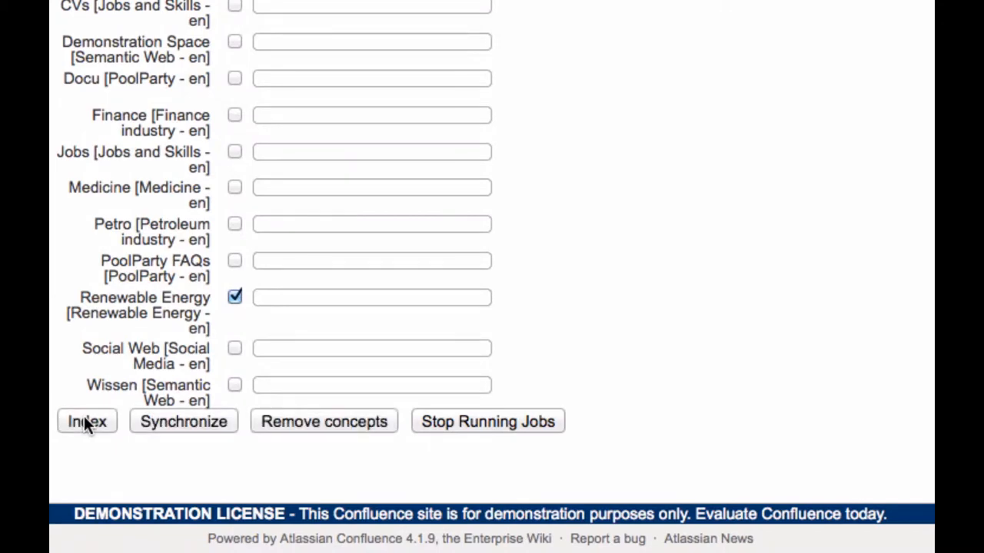
pyautogui.click(86, 421)
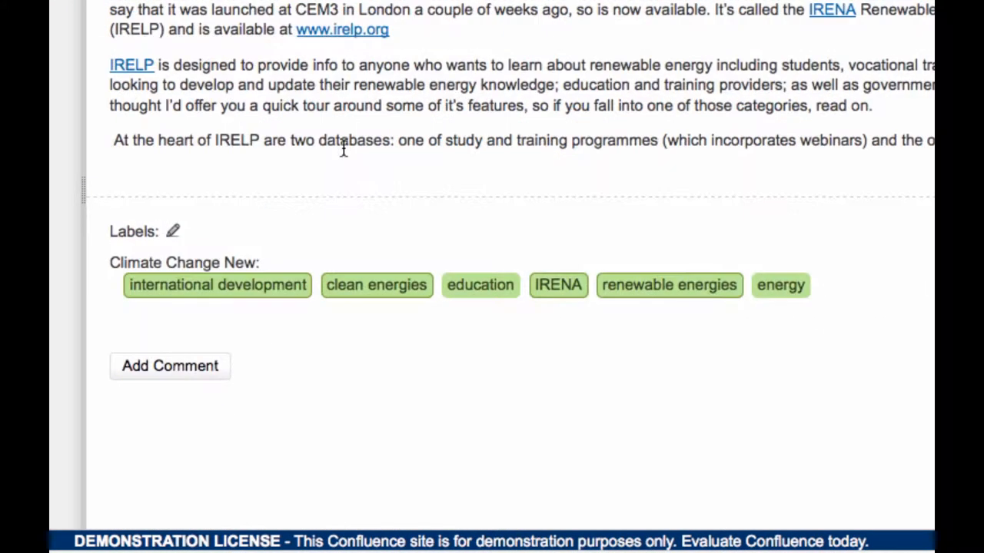
pyautogui.moveTo(348, 287)
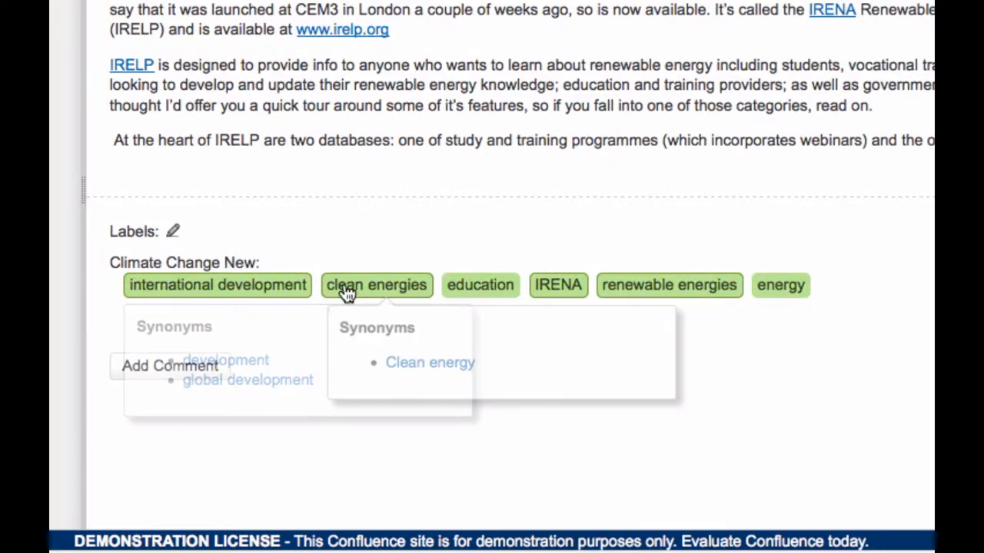
pyautogui.moveTo(556, 286)
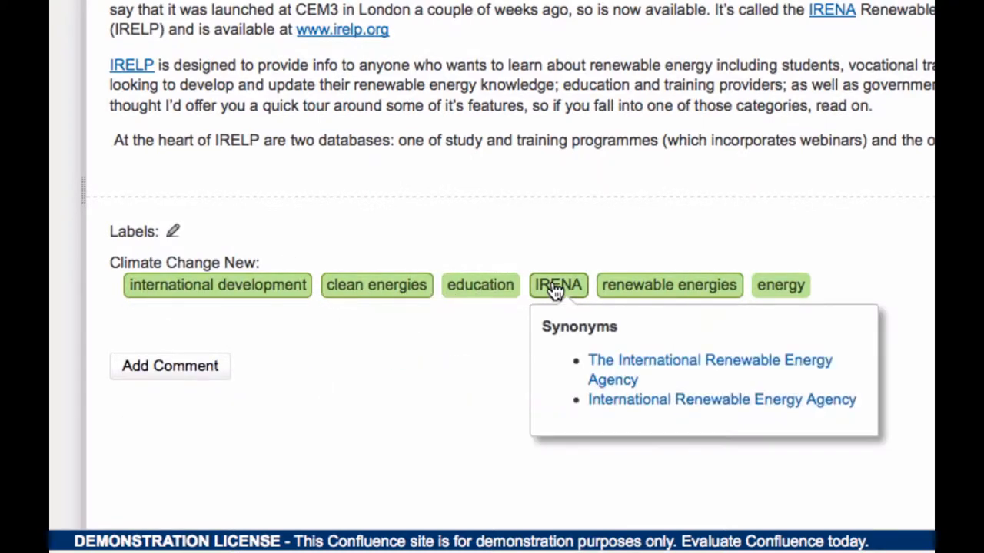